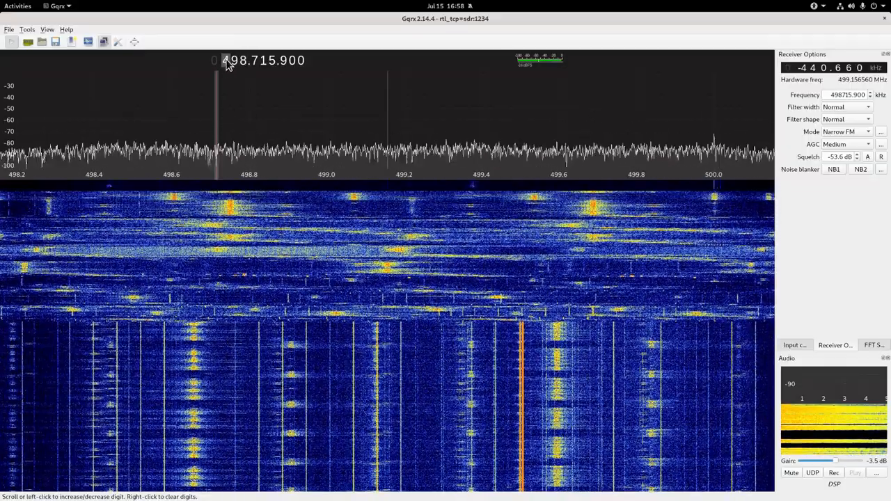
{"action": "mouse_move", "coordinate": [239, 63]}
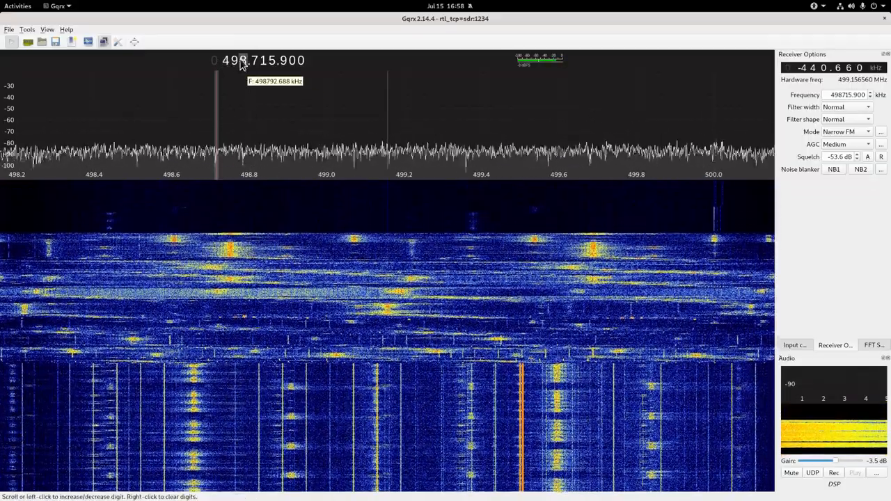
{"action": "scroll", "scroll_direction": "down", "scroll_amount": 3}
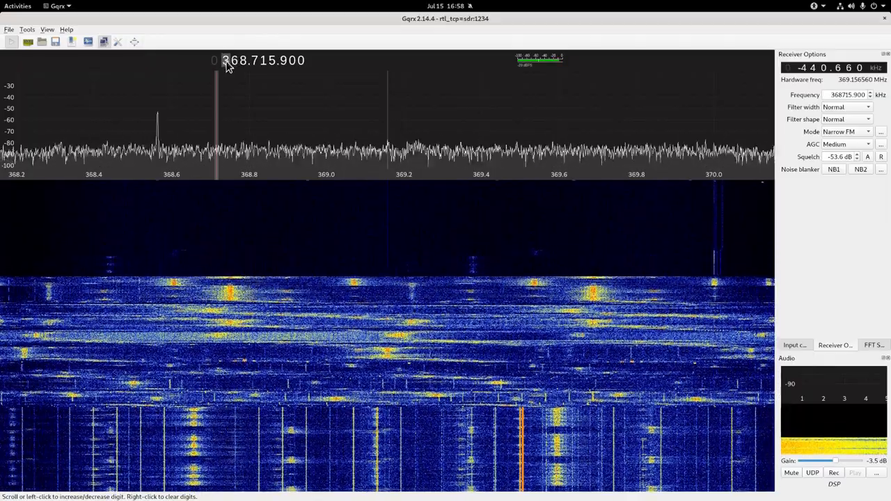